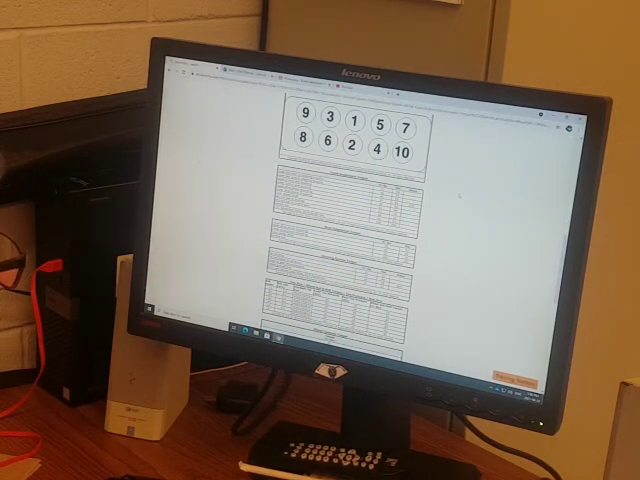
pyautogui.scroll(-3)
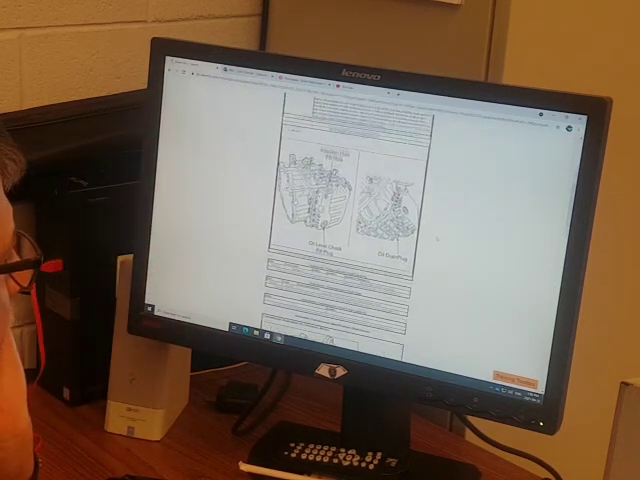
pyautogui.scroll(-3)
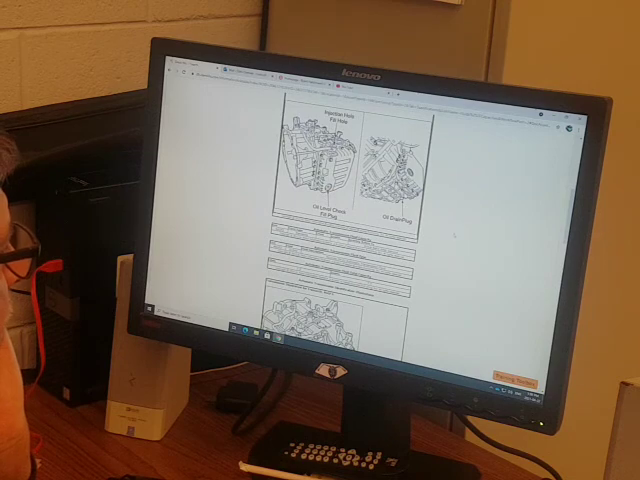
pyautogui.scroll(-3)
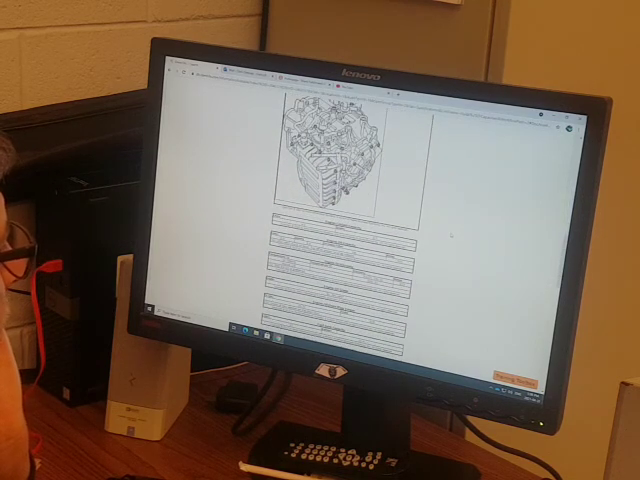
pyautogui.scroll(-3)
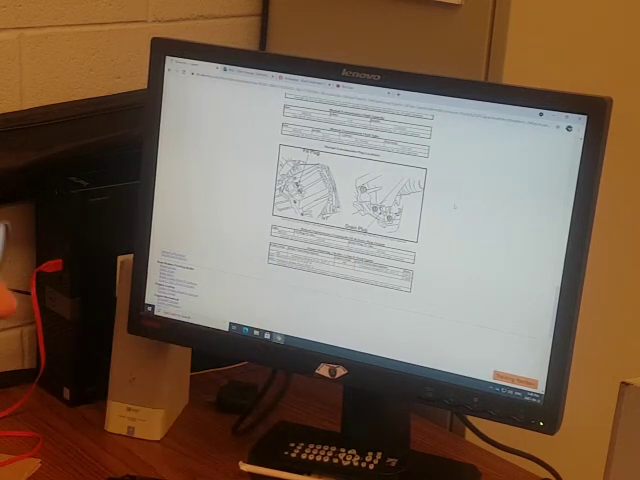
pyautogui.scroll(-3)
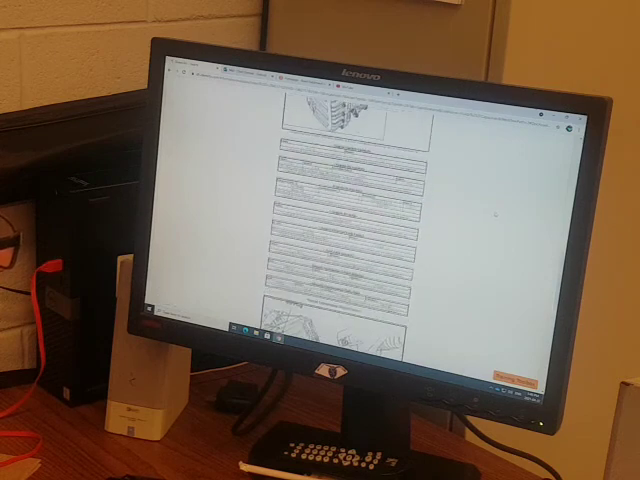